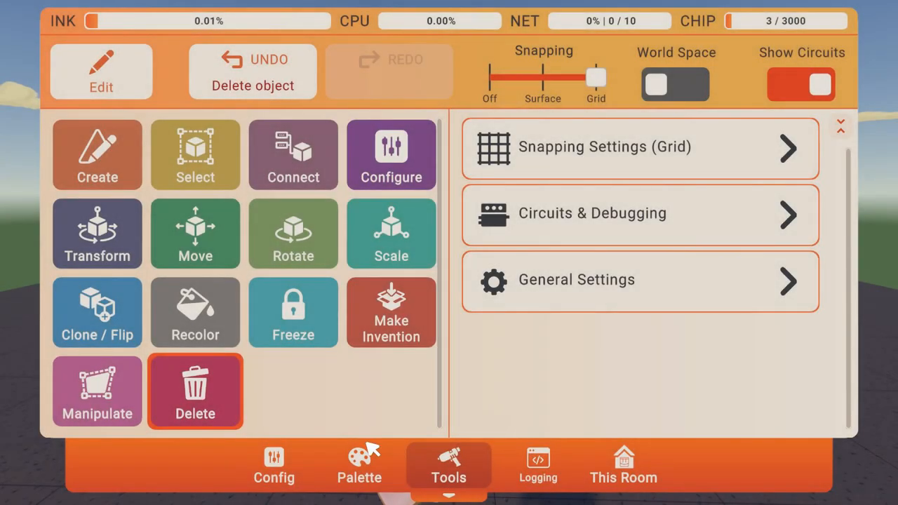
# Show palette items matching 'anima' to locate the Animation Gizmo.
pyautogui.click(359, 466)
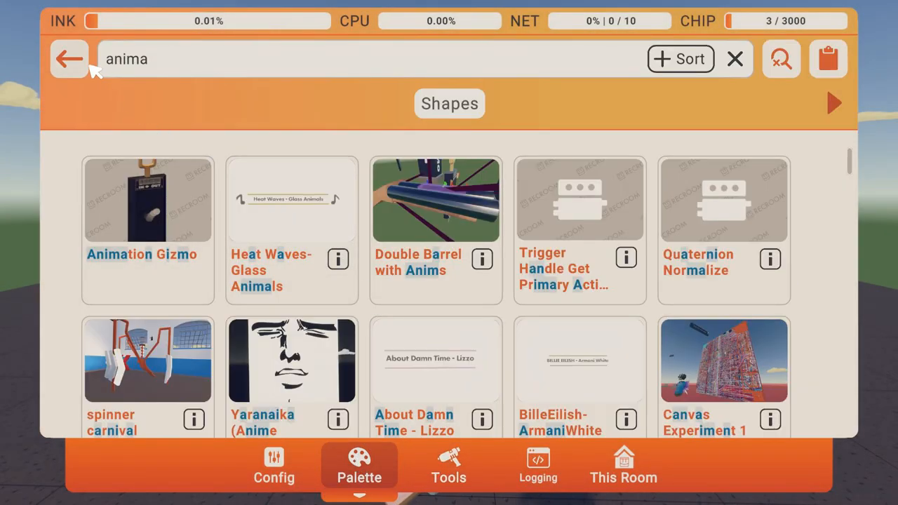
pyautogui.click(731, 58)
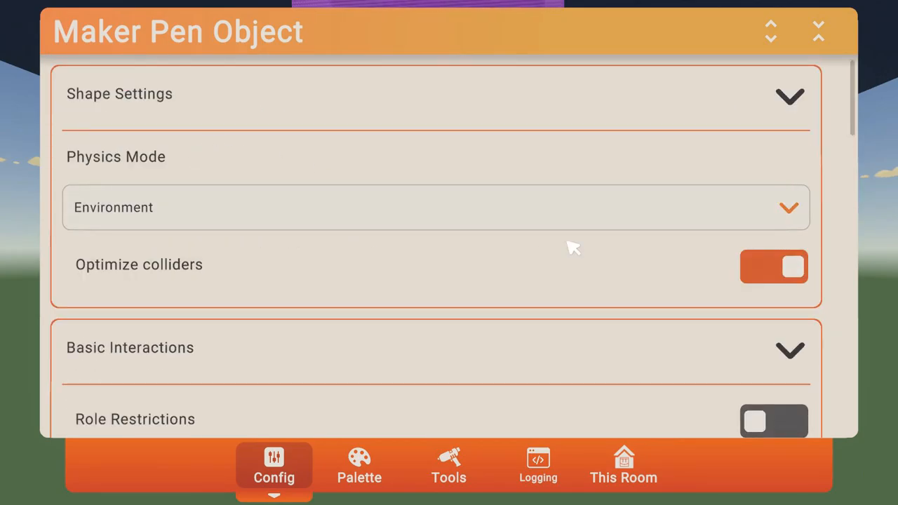
pyautogui.click(774, 267)
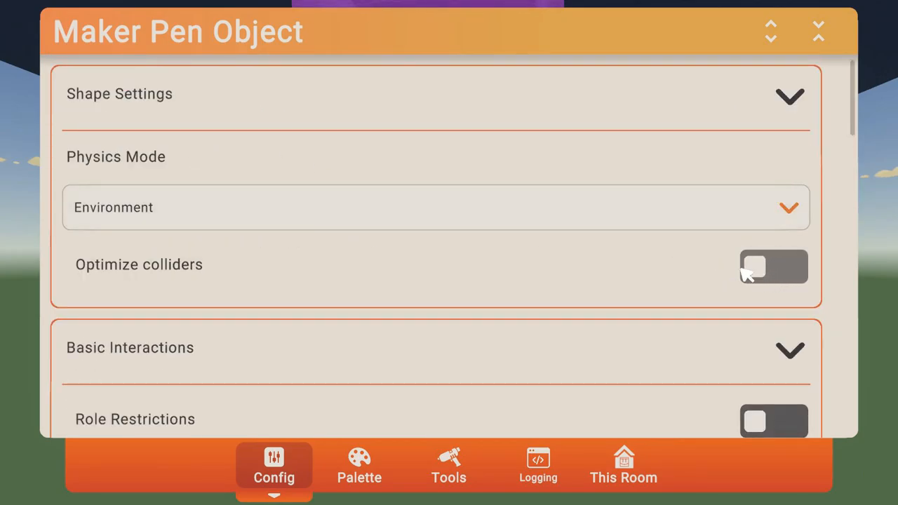
pyautogui.click(773, 266)
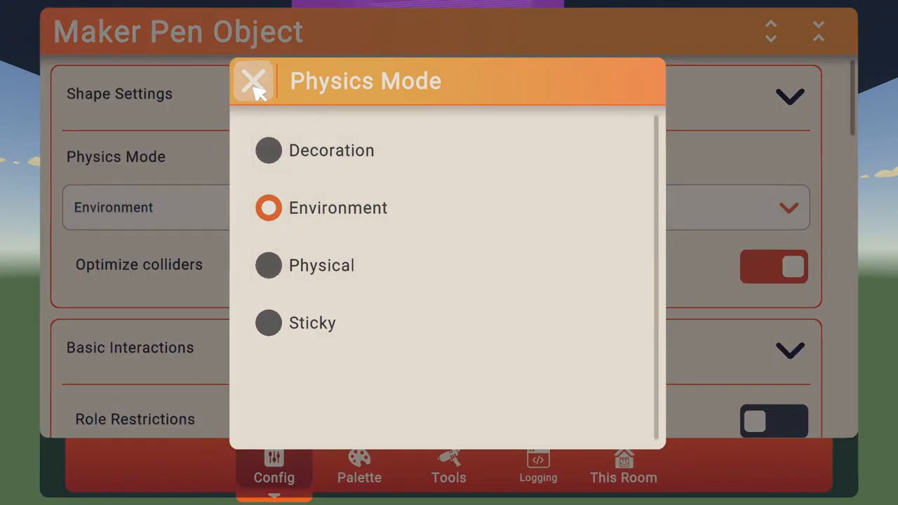
pyautogui.click(256, 80)
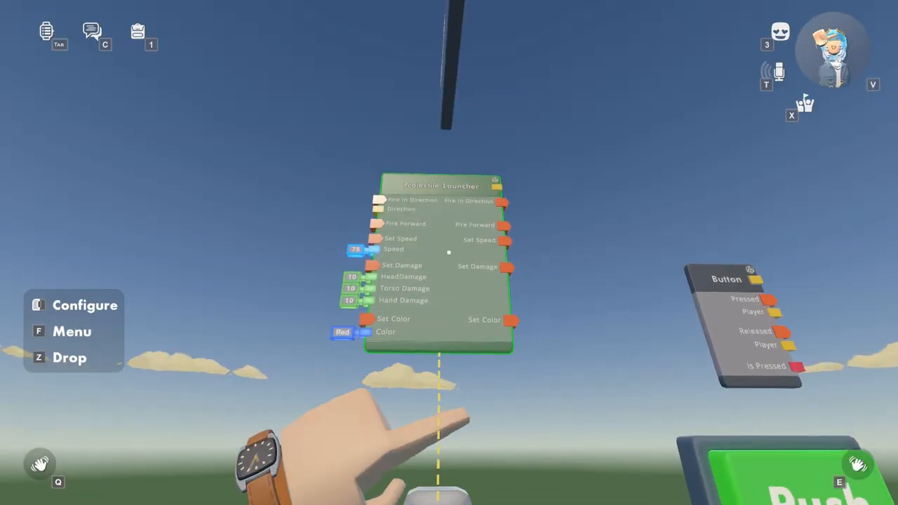
# Configure the Projectile Launcher chip and expand its Attachment Mode dropdown.
pyautogui.click(84, 305)
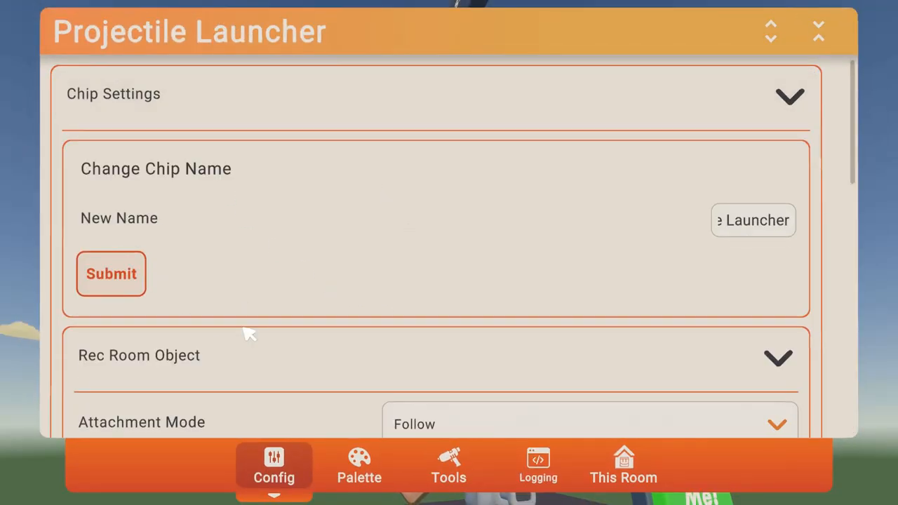
pyautogui.click(587, 423)
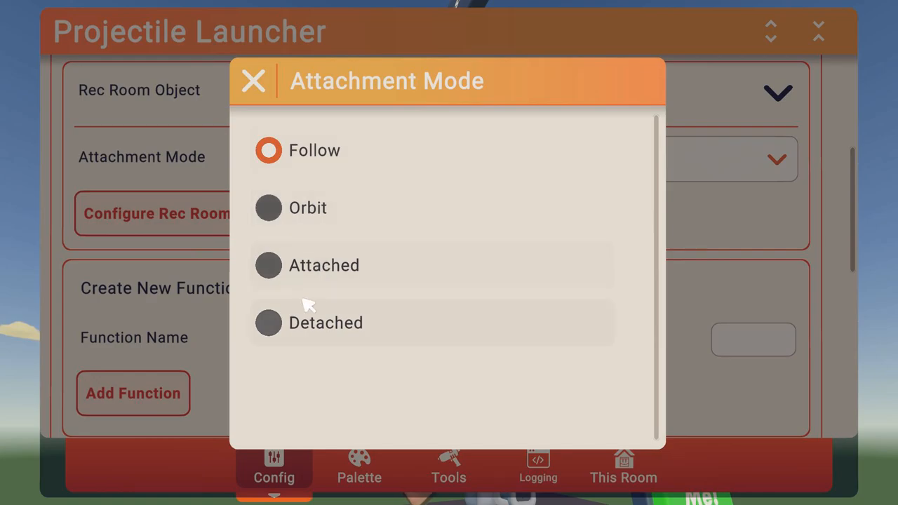
pyautogui.click(268, 150)
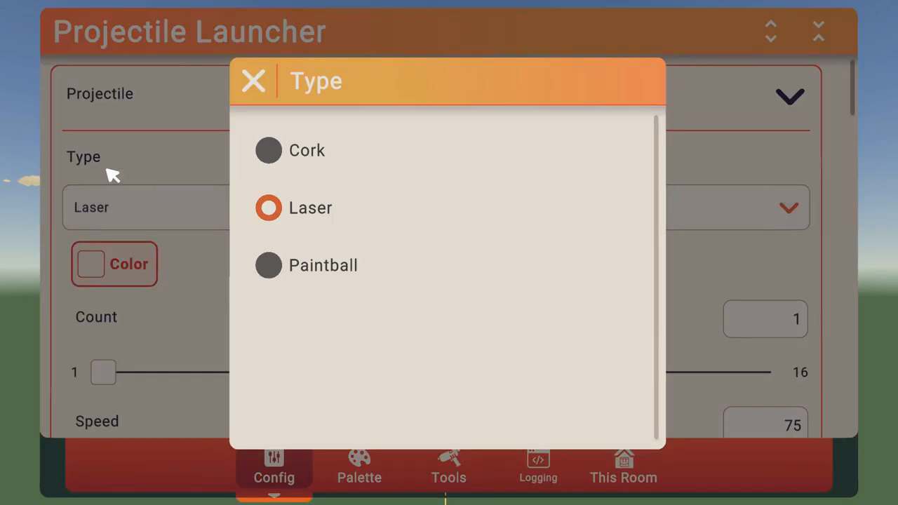
pyautogui.moveTo(222, 84)
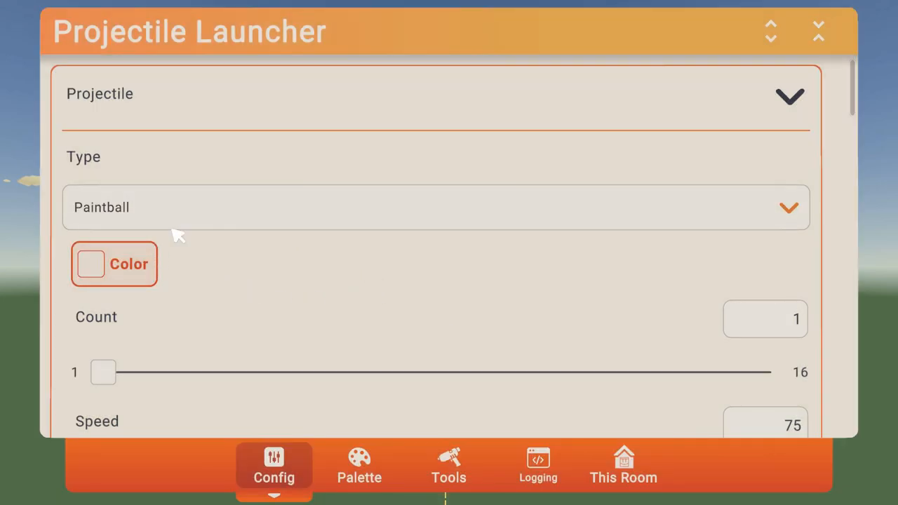
# Make paintballs blue, 16 count, 90° spread, and zero on all Damage fields.
pyautogui.click(113, 264)
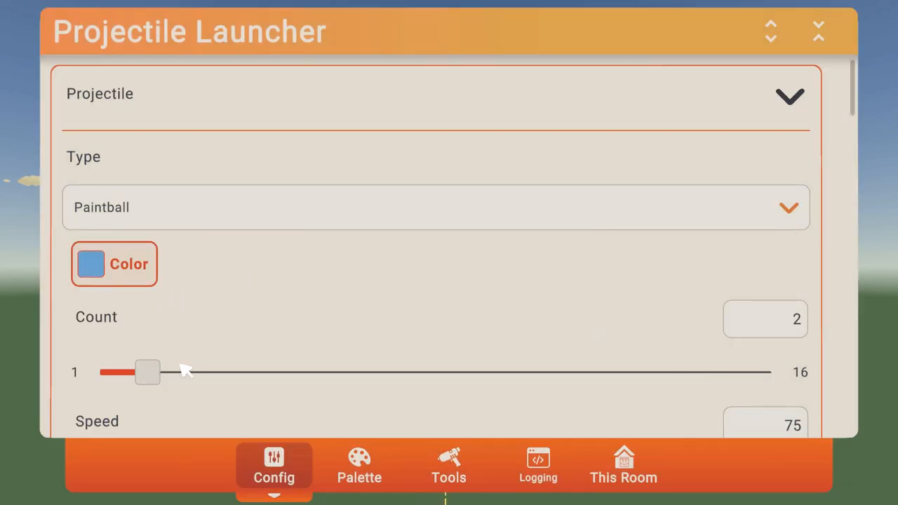
pyautogui.scroll(-3)
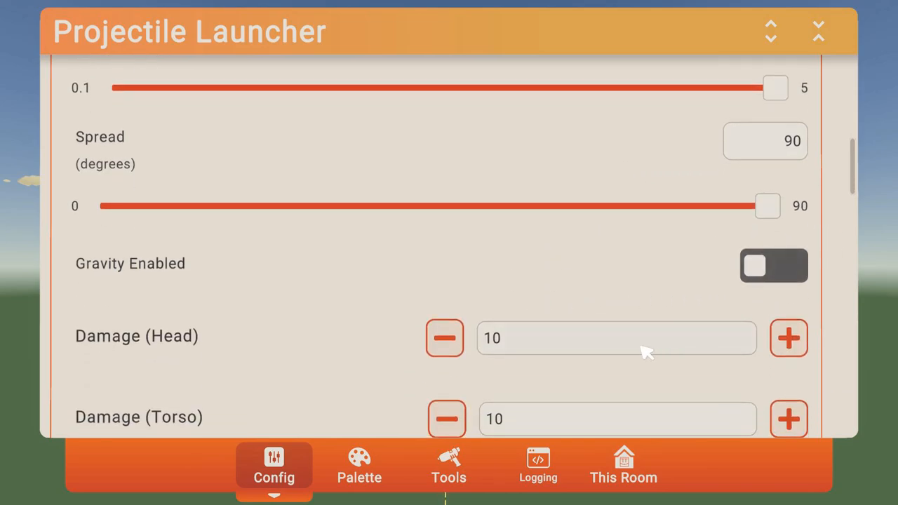
pyautogui.scroll(-3)
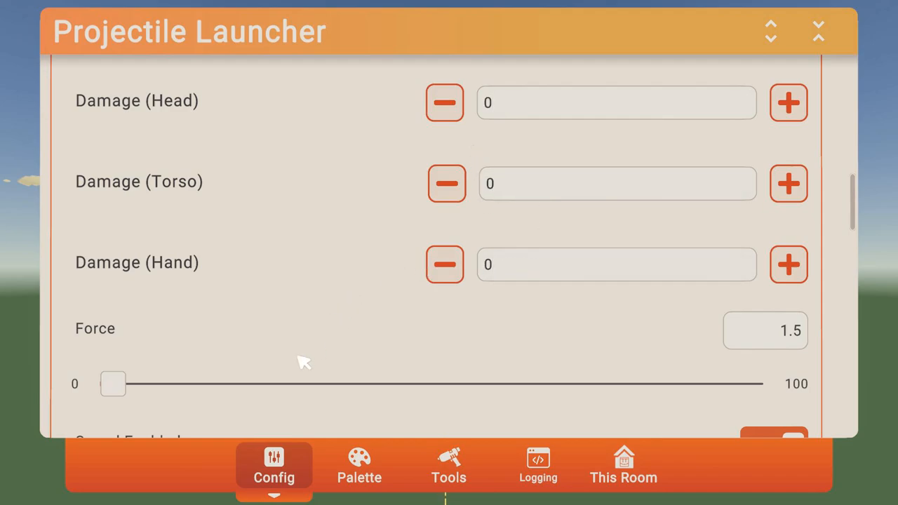
pyautogui.scroll(-3)
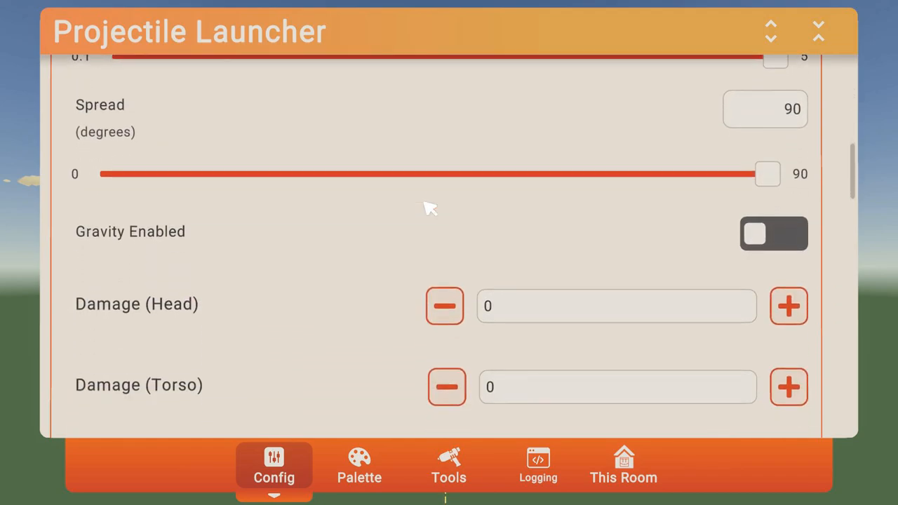
pyautogui.scroll(-3)
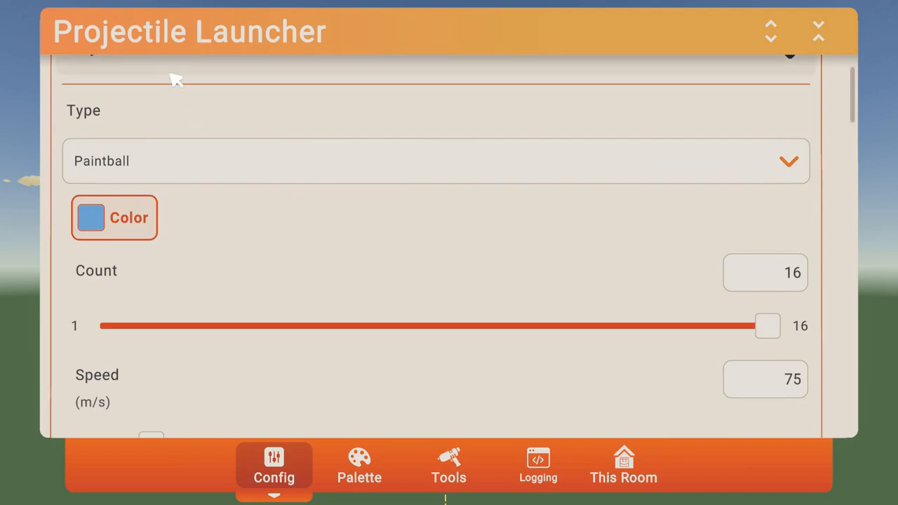
pyautogui.moveTo(335, 269)
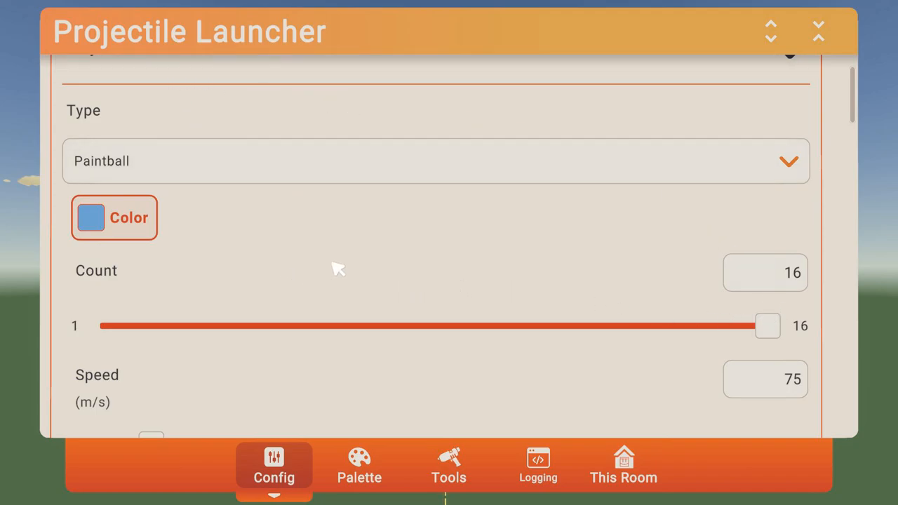
pyautogui.scroll(-3)
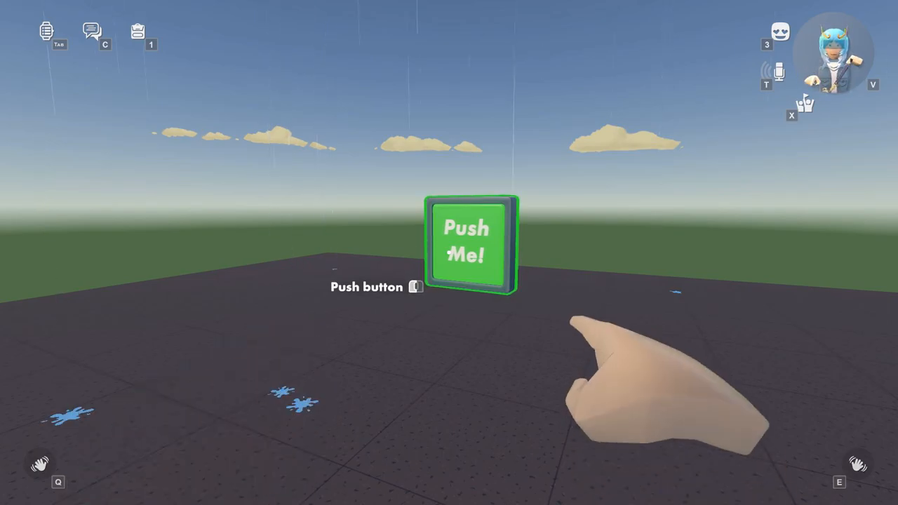
# Press Push Me! twice to test the blue paintball rain.
pyautogui.click(466, 244)
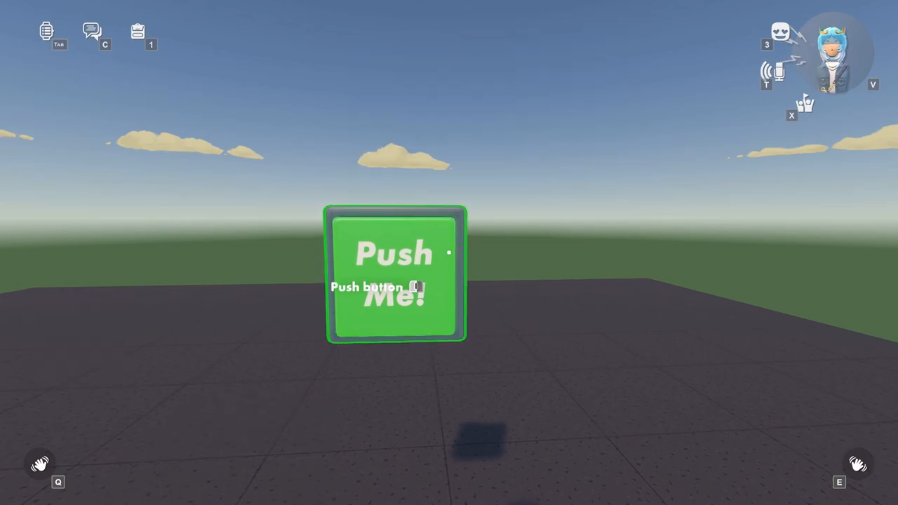
pyautogui.click(393, 281)
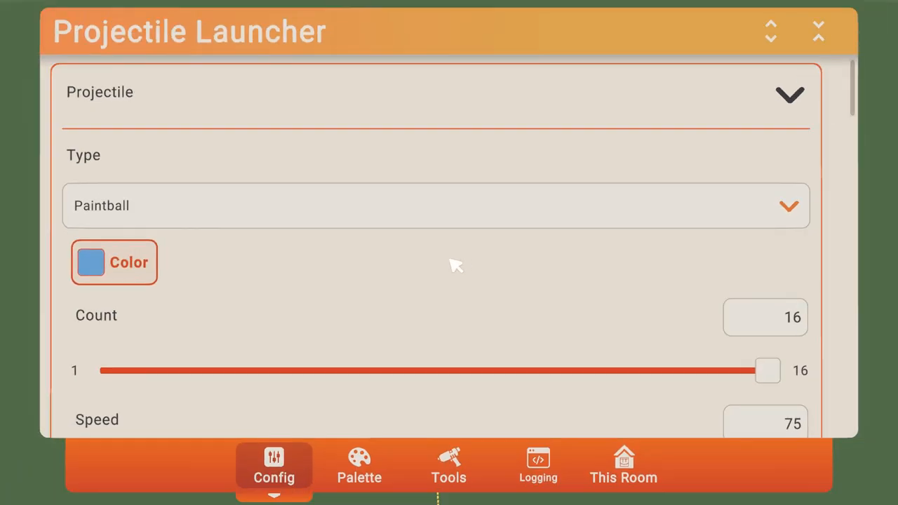
# Lower the launcher's paintball Speed with its slider.
pyautogui.scroll(-3)
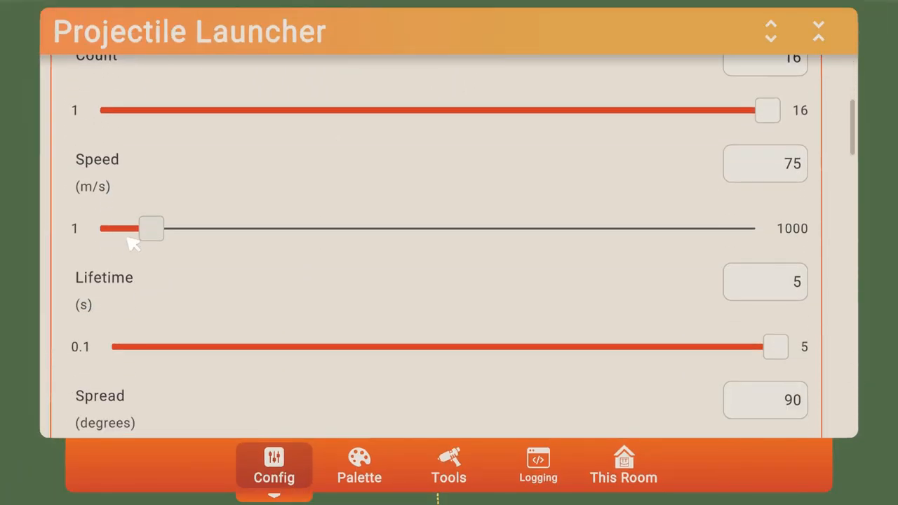
pyautogui.moveTo(150, 227); pyautogui.dragTo(124, 228)
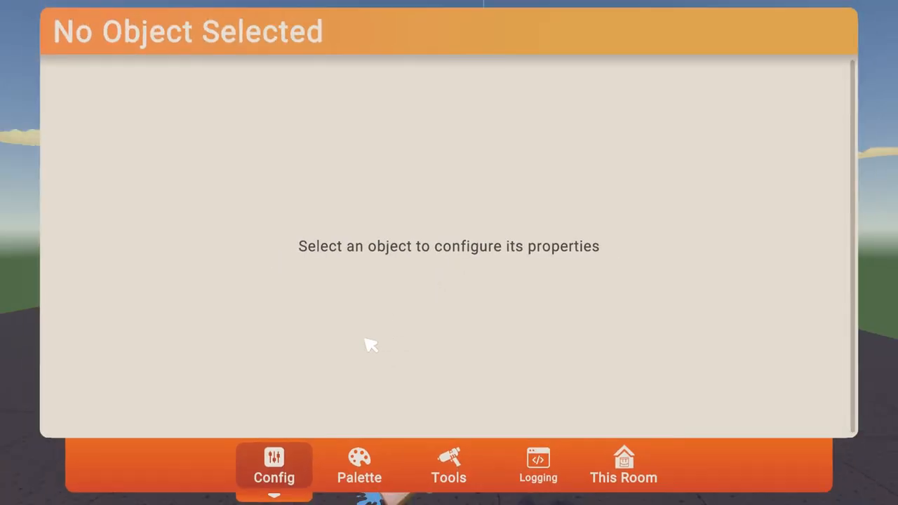
# Click empty space in the Config tab to deselect the launcher.
pyautogui.click(448, 477)
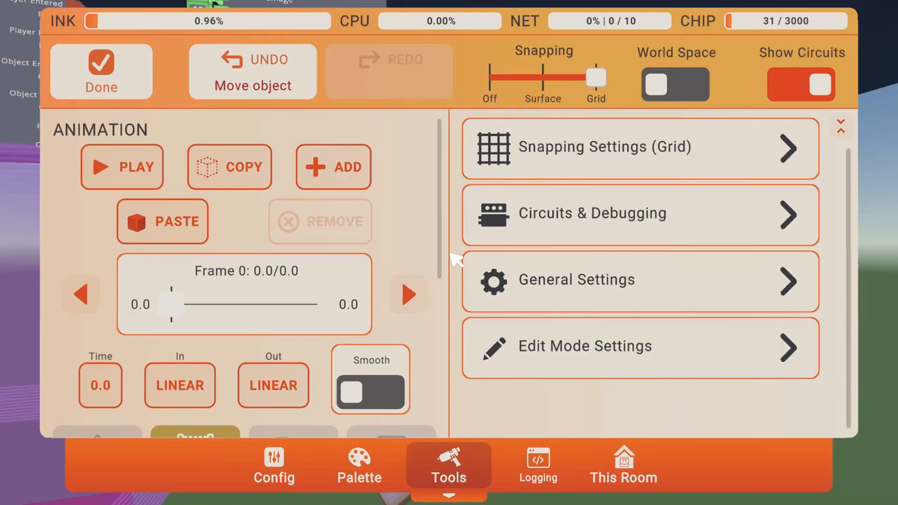
# Add a keyframe at 1.0 seconds and start moving the Animation Gizmo.
pyautogui.click(101, 70)
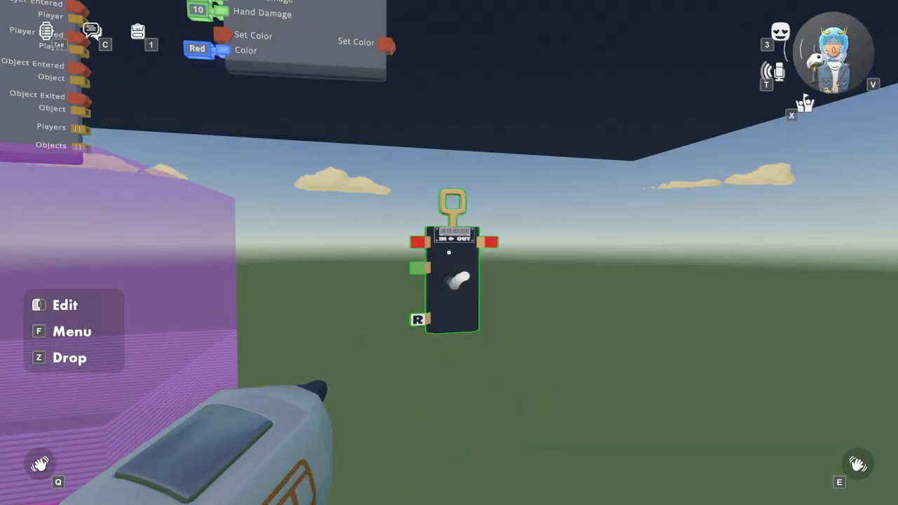
pyautogui.click(62, 305)
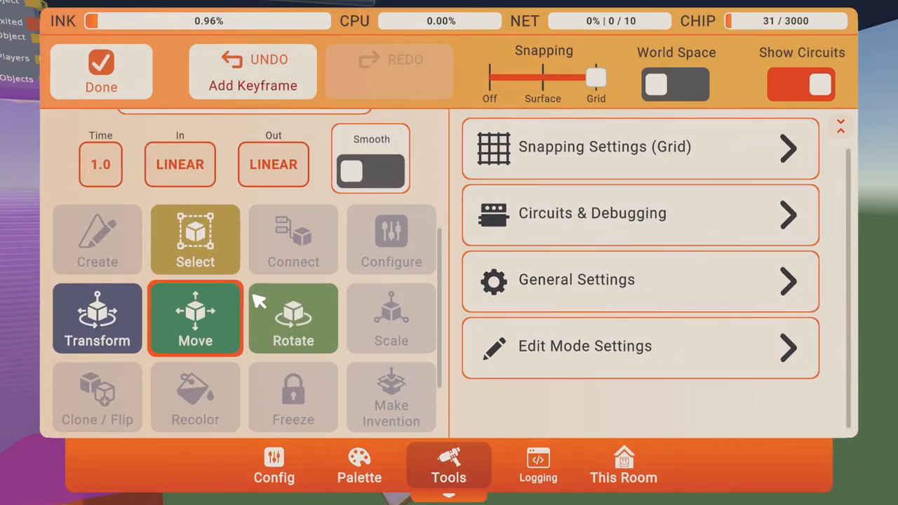
pyautogui.click(101, 70)
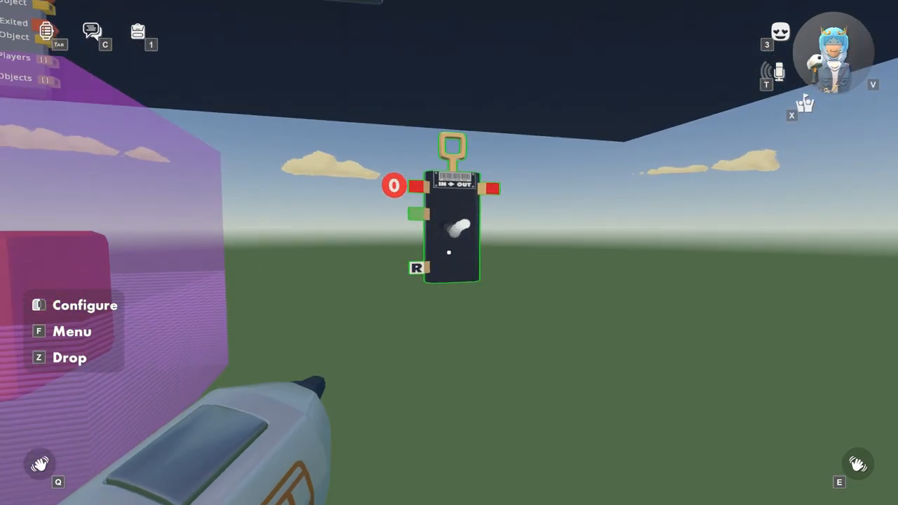
# Inspect the gizmo chip, then clear the selection and return to Tools.
pyautogui.click(85, 305)
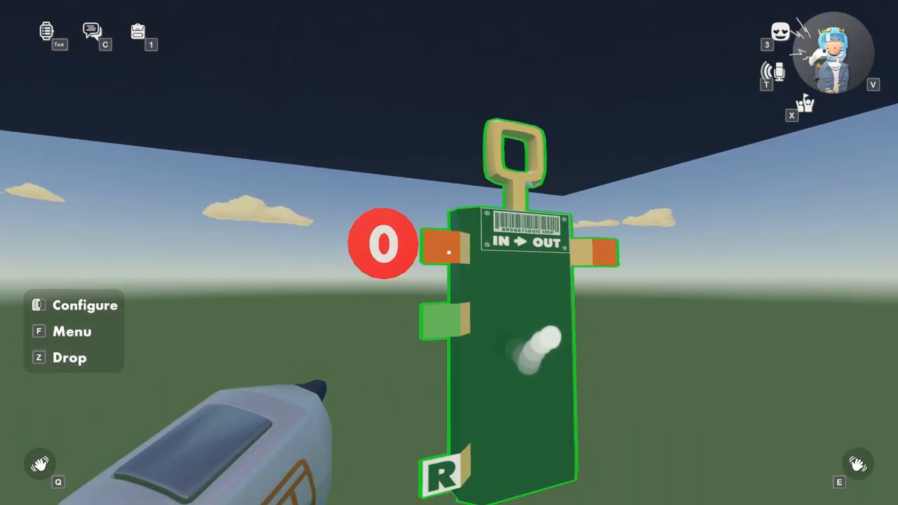
pyautogui.click(83, 305)
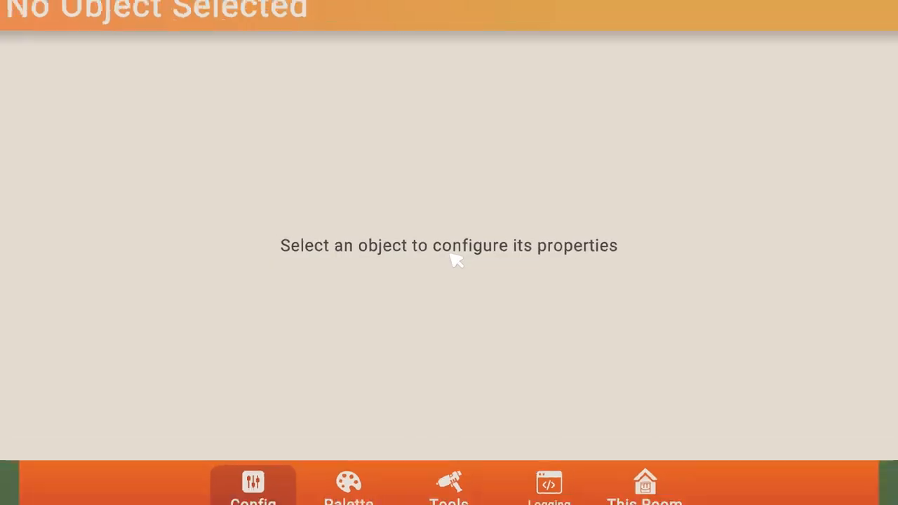
pyautogui.click(448, 468)
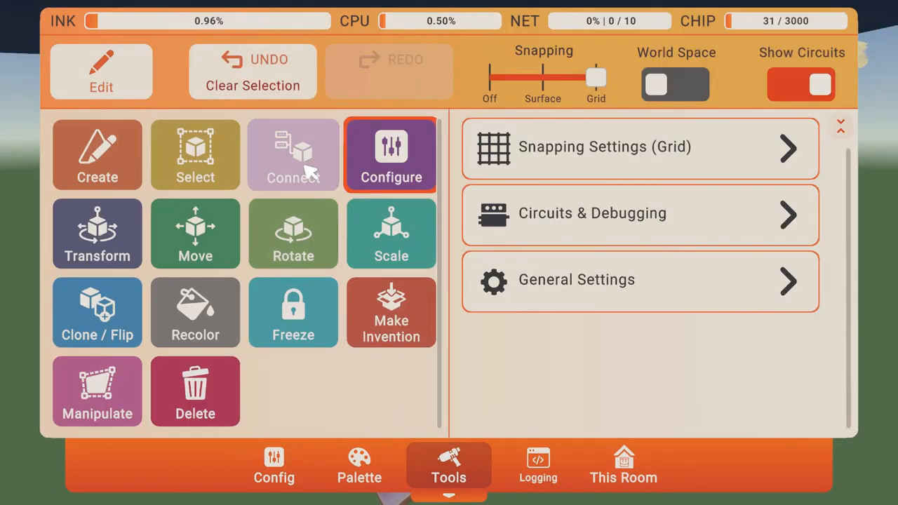